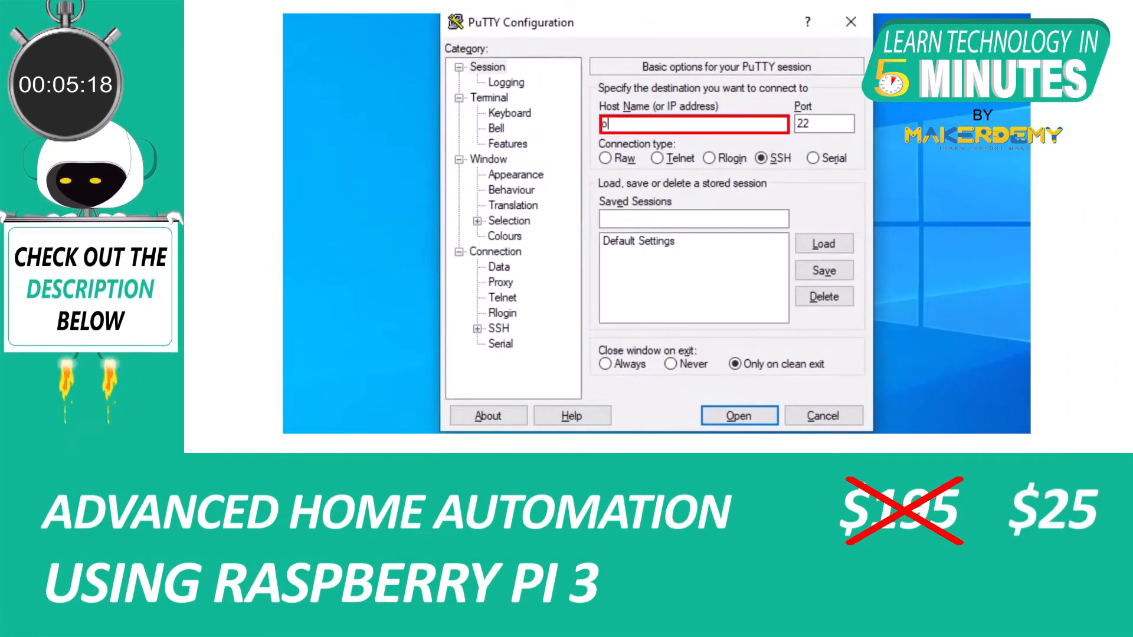
- Connect over SSH to openhabian.local and start entering the openhabian login name
{"action": "type", "text": "openhab"}
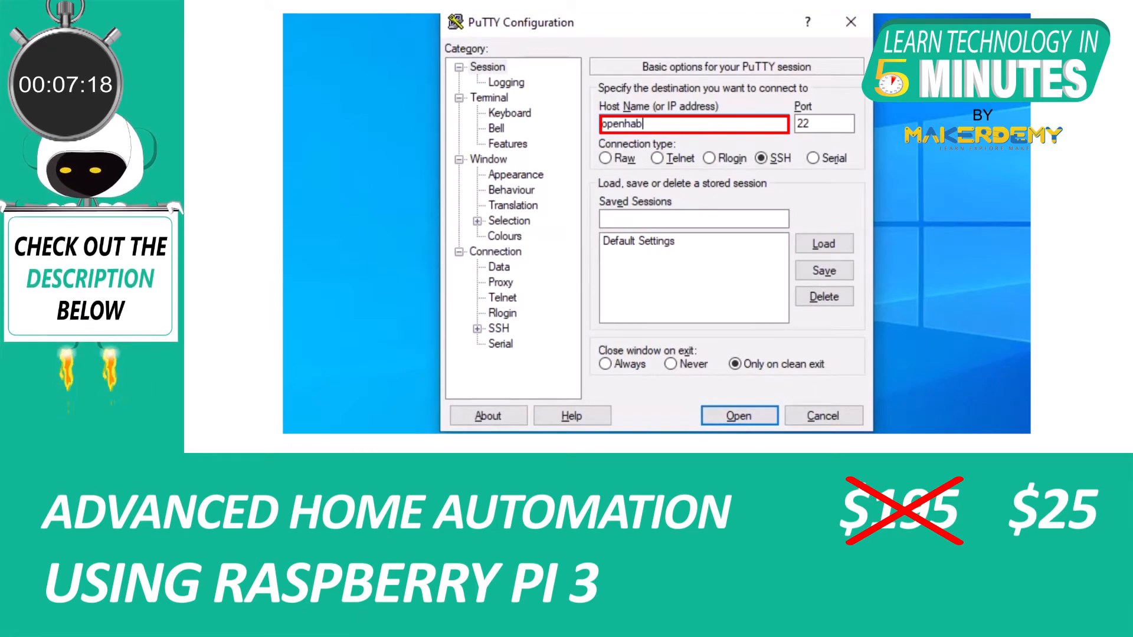
{"action": "left_click", "coordinate": [738, 415]}
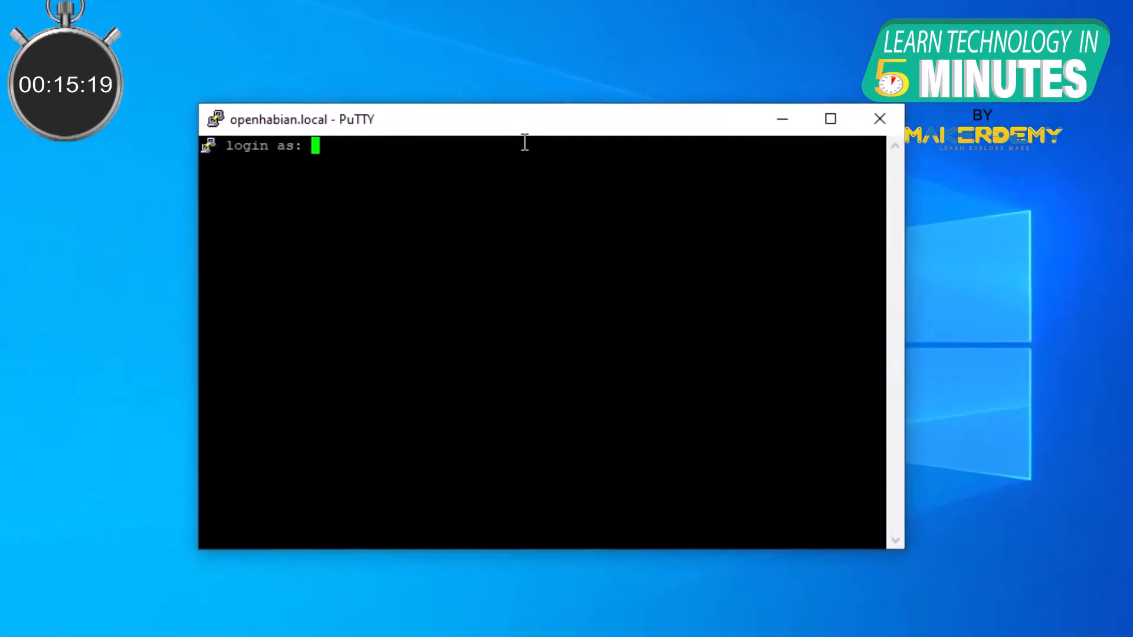
{"action": "type", "text": "openha"}
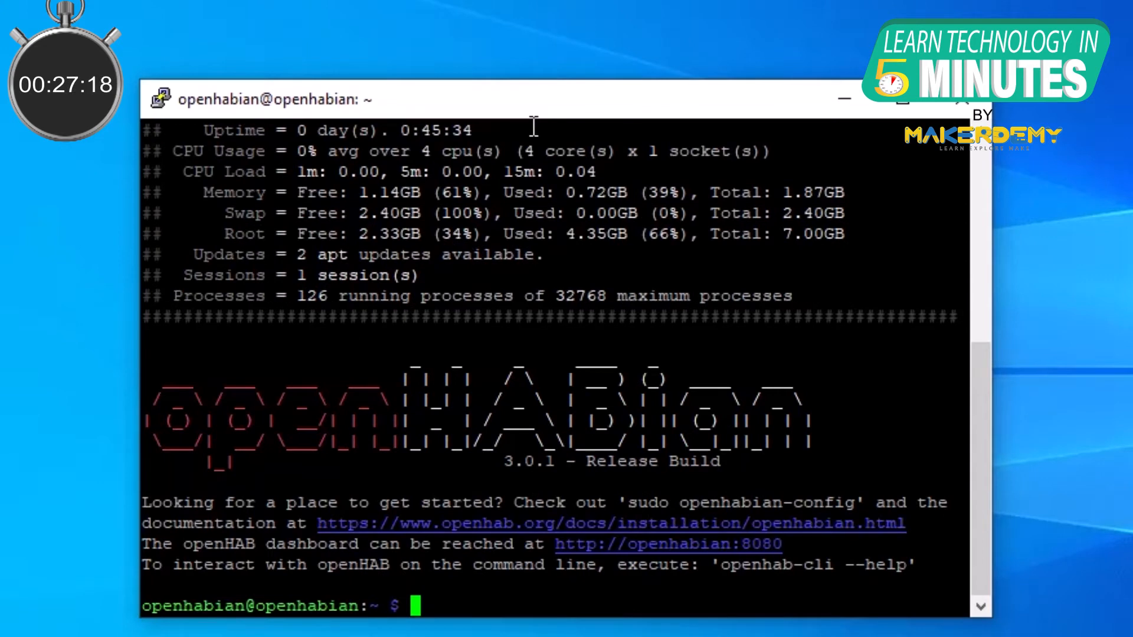
- Scroll back through the openHABian welcome banner to review system status and dashboard address
{"action": "scroll", "scroll_direction": "up", "scroll_amount": 3}
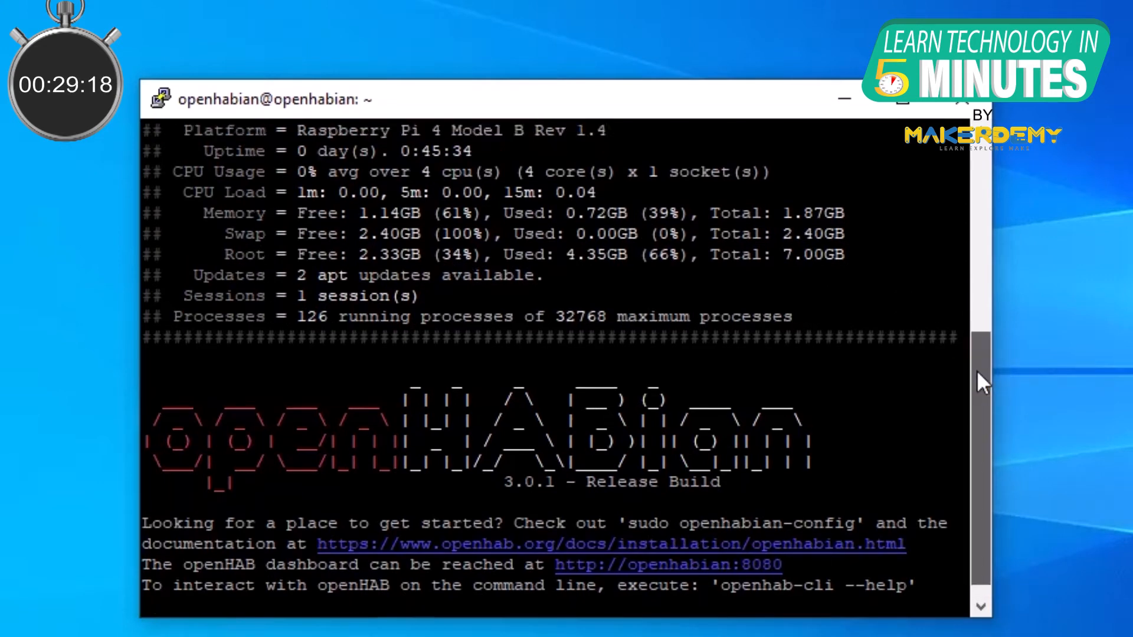
{"action": "scroll", "scroll_direction": "up", "scroll_amount": 3}
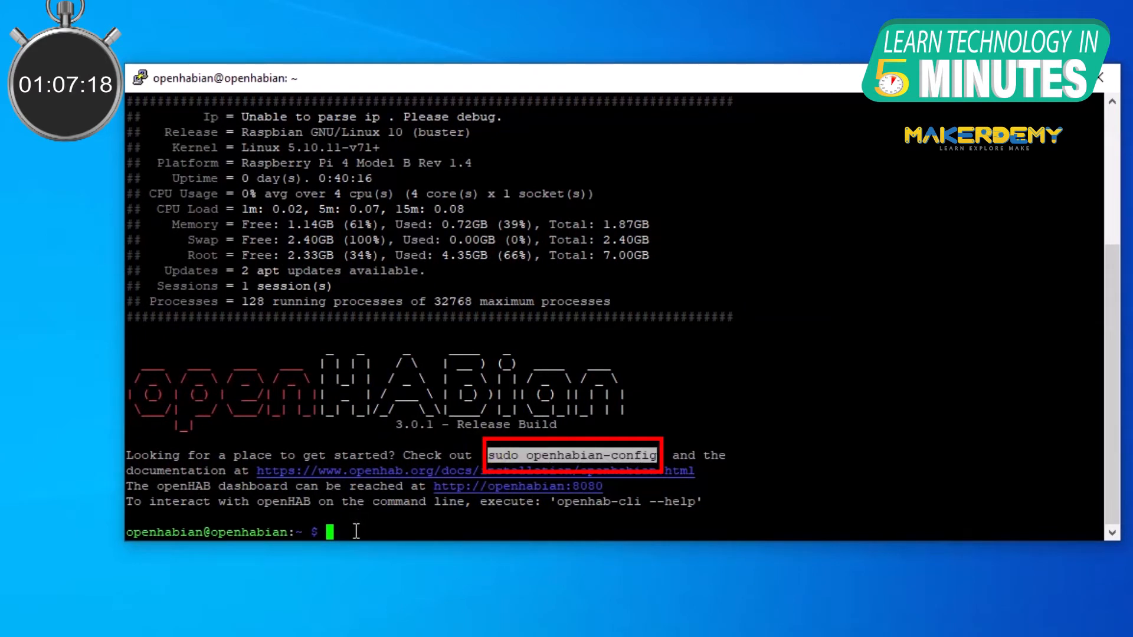
- Run 'sudo openhabian-config' to launch the openHABian Configuration Tool
{"action": "type", "text": "sudo openhabian-config"}
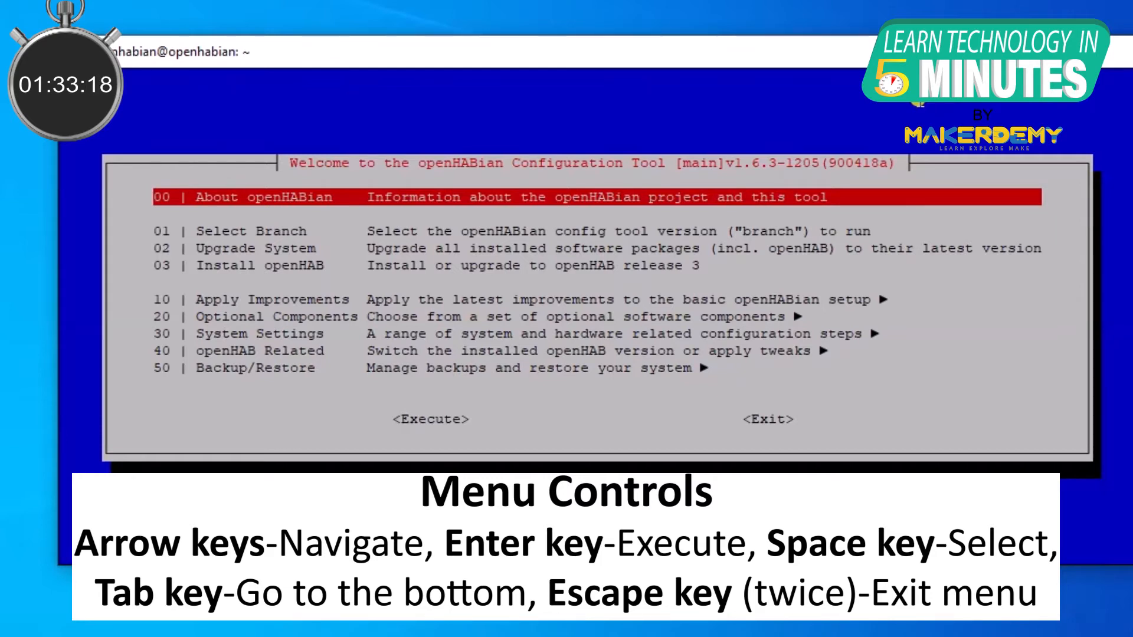
{"action": "key", "text": "Down"}
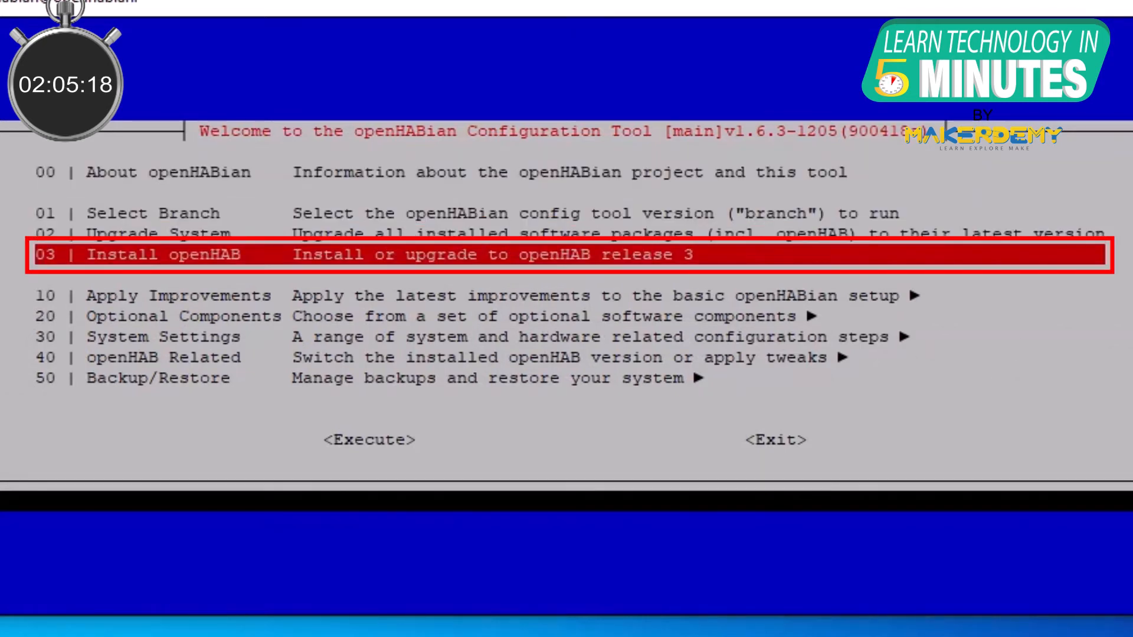
- Check the 03 Install openHAB warning and the 50 Backup/Restore > Backup openHAB config prompt
{"action": "left_click", "coordinate": [367, 439]}
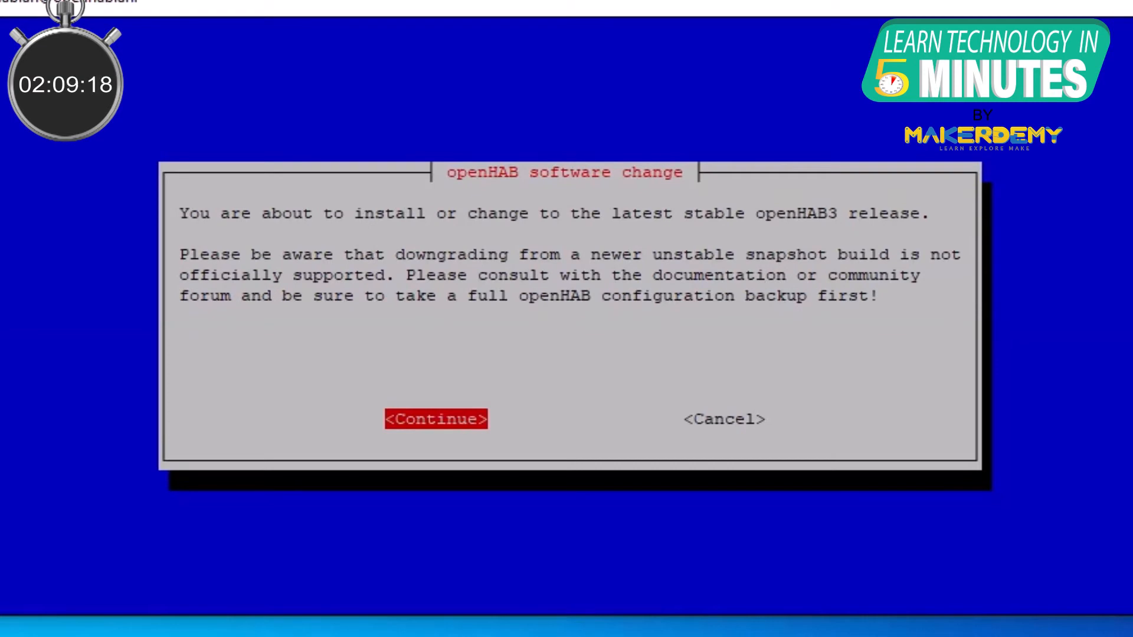
{"action": "left_click", "coordinate": [435, 418]}
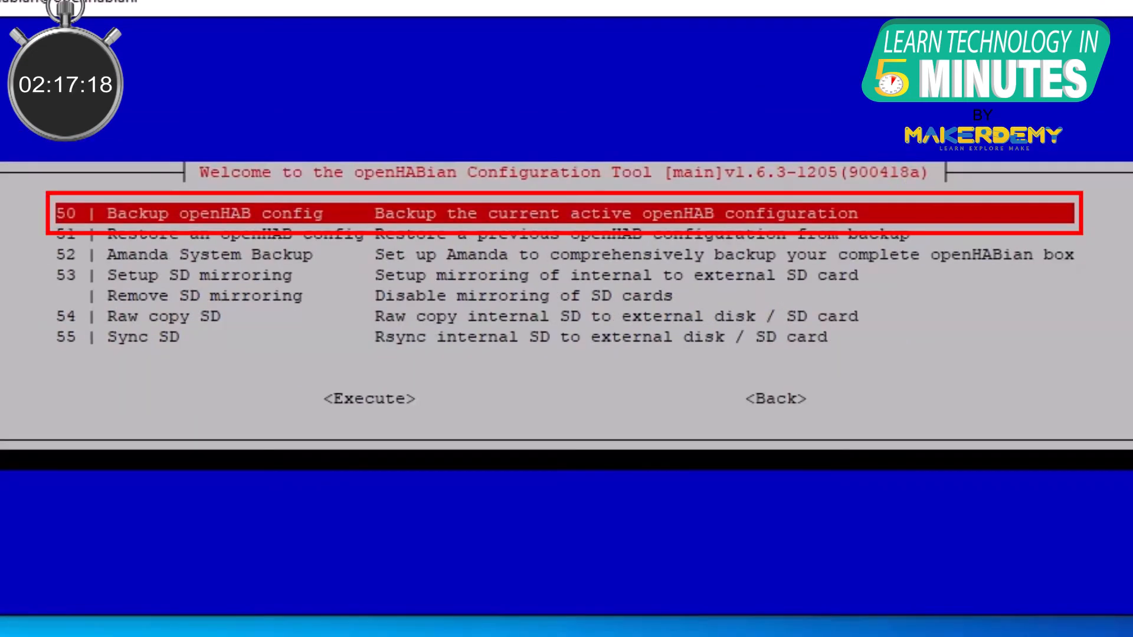
{"action": "left_click", "coordinate": [369, 399]}
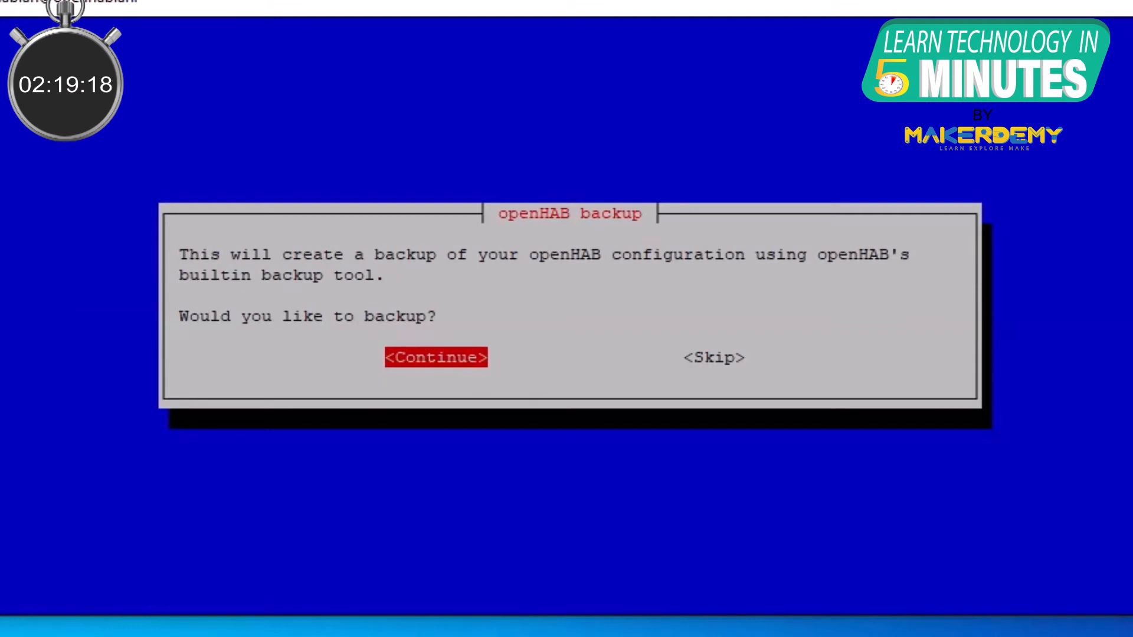
{"action": "left_click", "coordinate": [434, 356]}
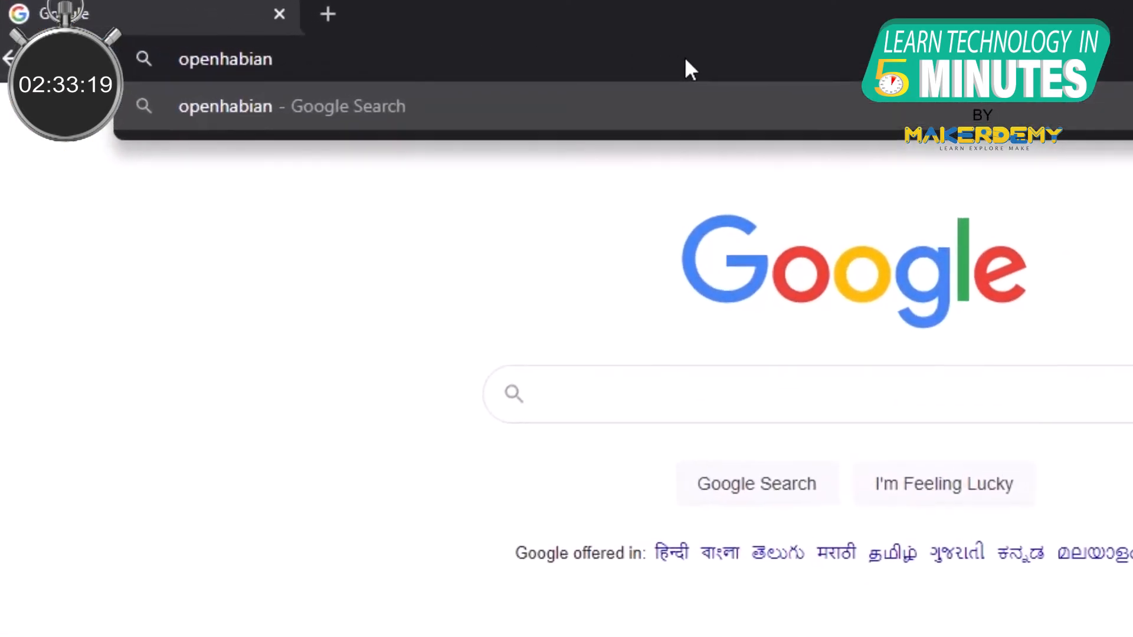
- Load the openHAB dashboard at openhabian:8080, also trying the Pi's 192.168. IP address
{"action": "type", "text": ":8080"}
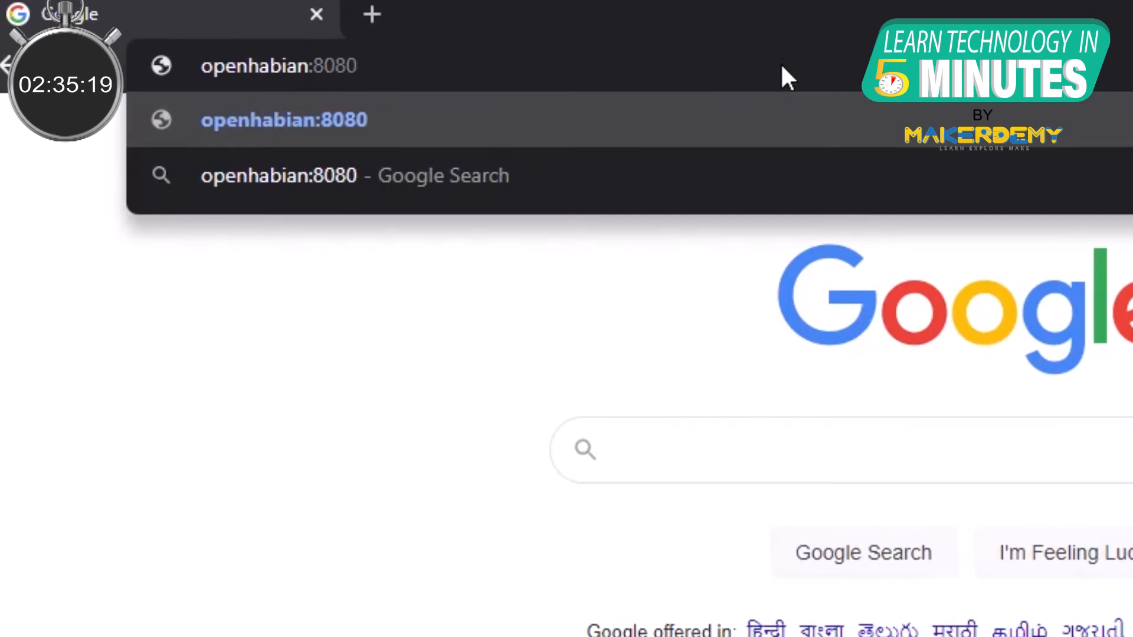
{"action": "left_click", "coordinate": [283, 120]}
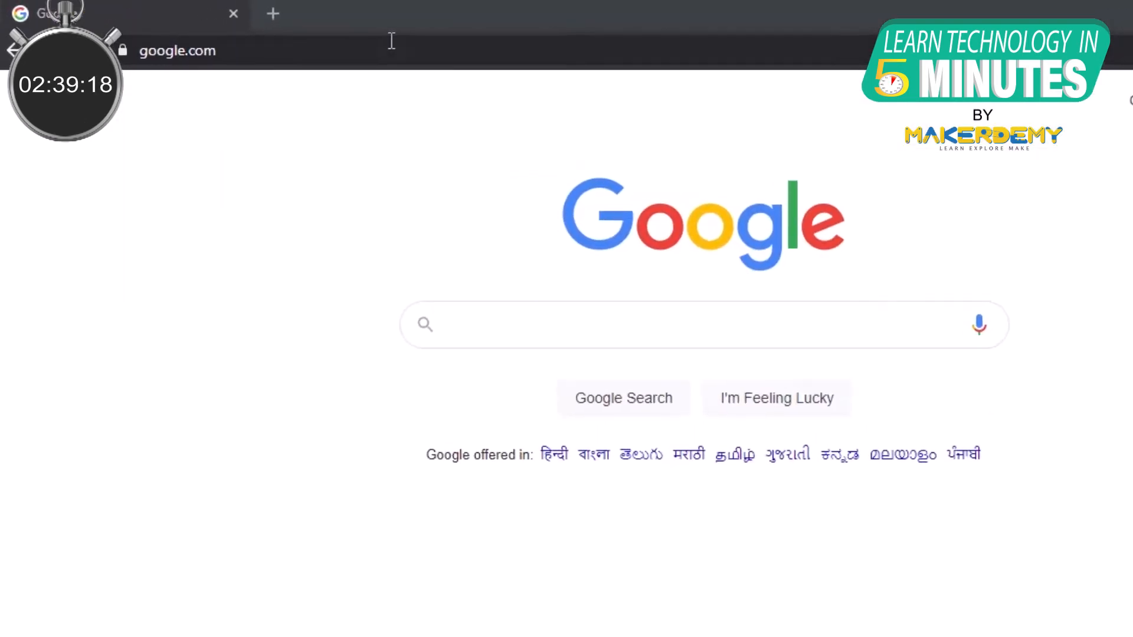
{"action": "type", "text": "192.168.0.111:8080/#!/"}
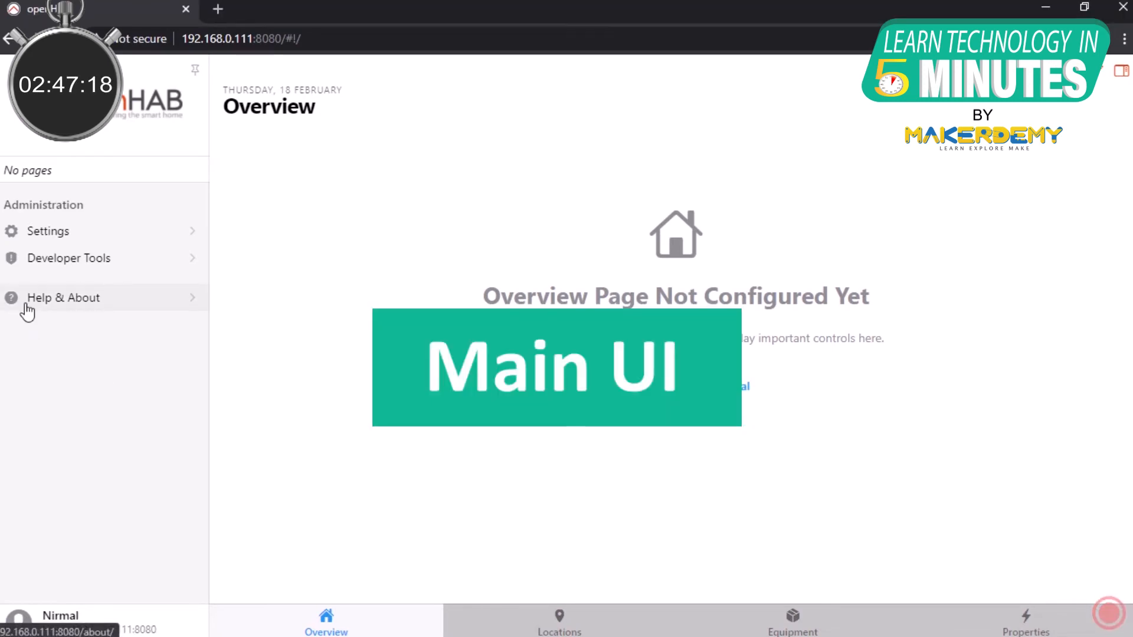
- Browse Help & About, Settings, the Things list and the MQTT Broker thing's Code view
{"action": "left_click", "coordinate": [63, 297]}
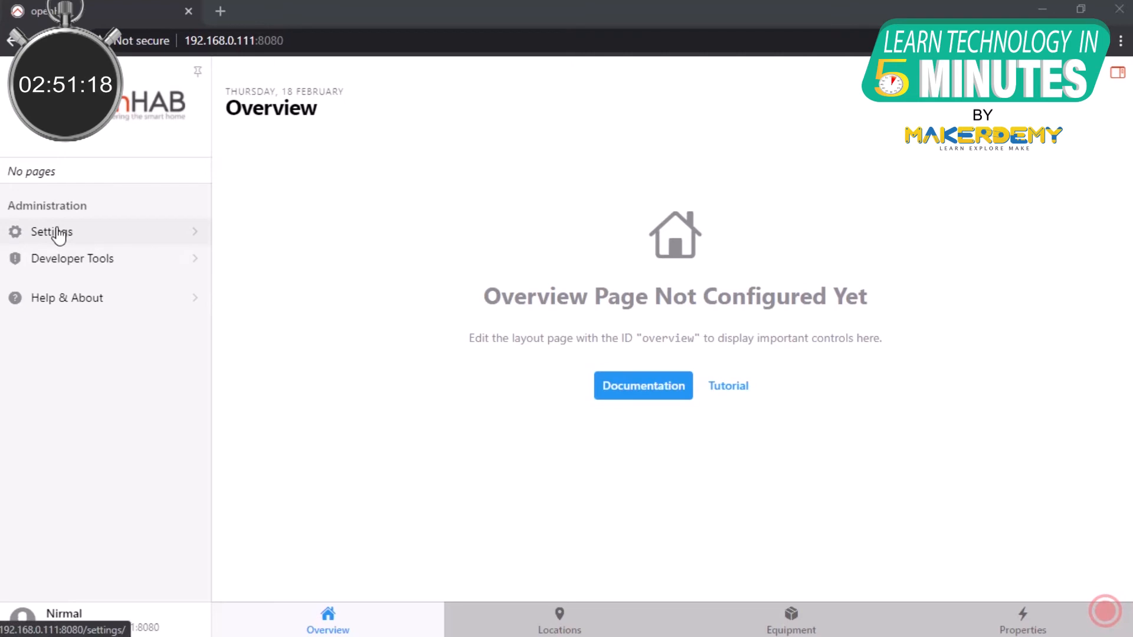
{"action": "left_click", "coordinate": [51, 231]}
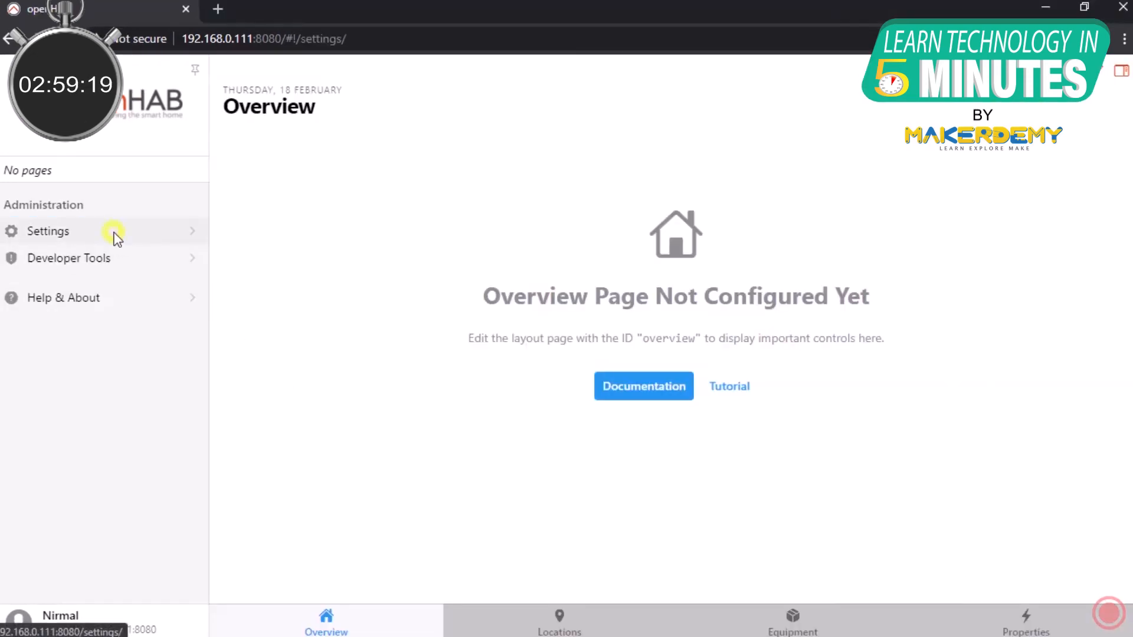
{"action": "left_click", "coordinate": [49, 231]}
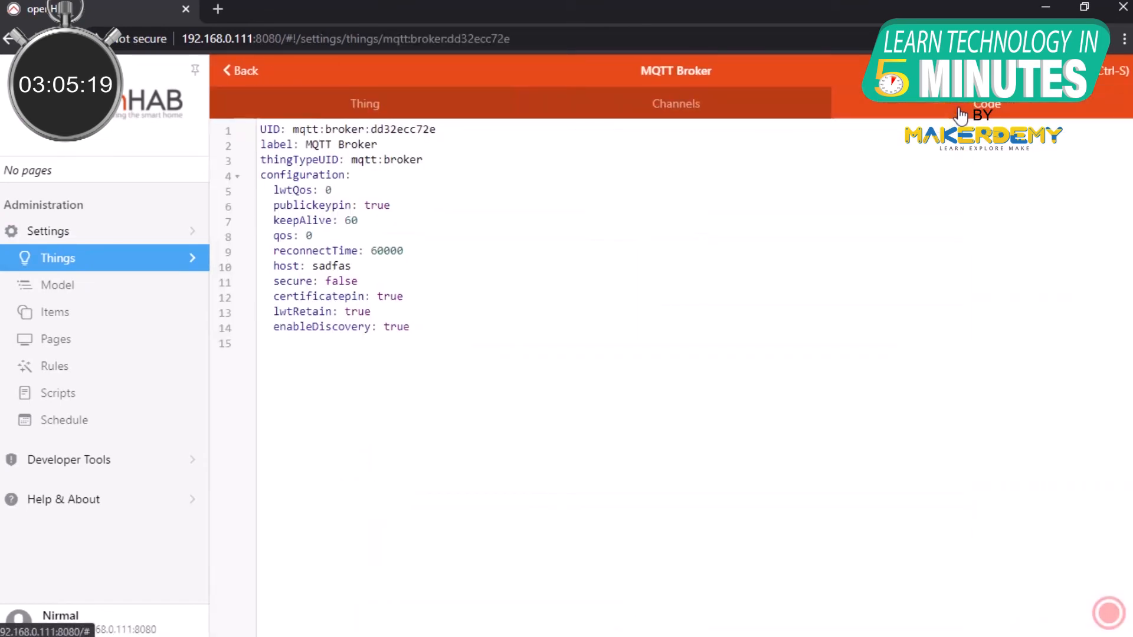
{"action": "left_click", "coordinate": [675, 104]}
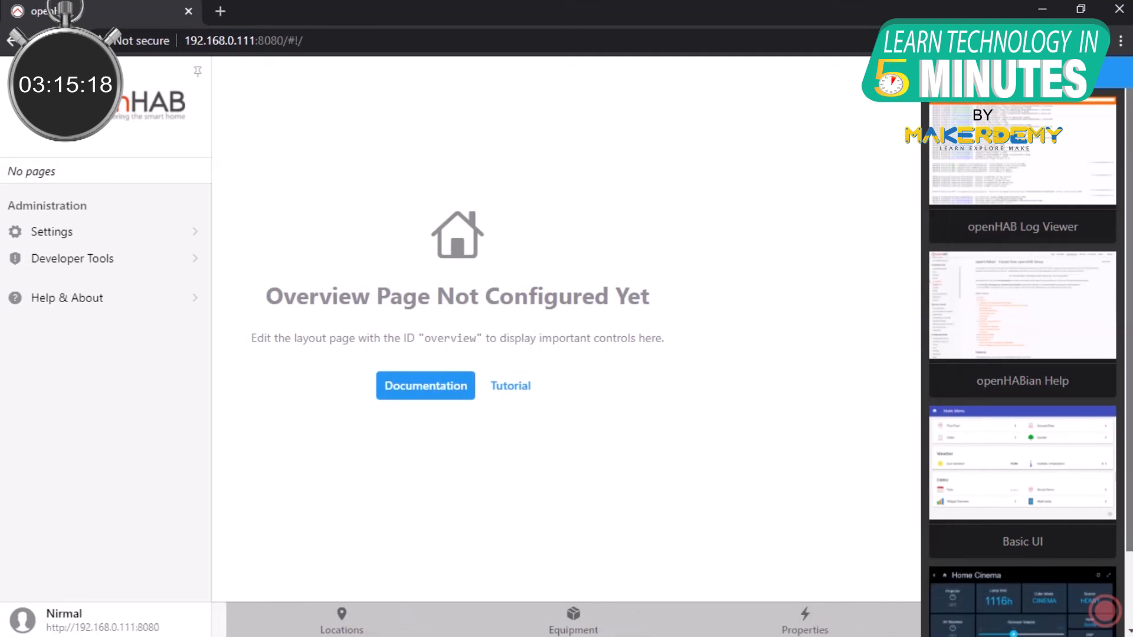
{"action": "scroll", "scroll_direction": "down", "scroll_amount": 3}
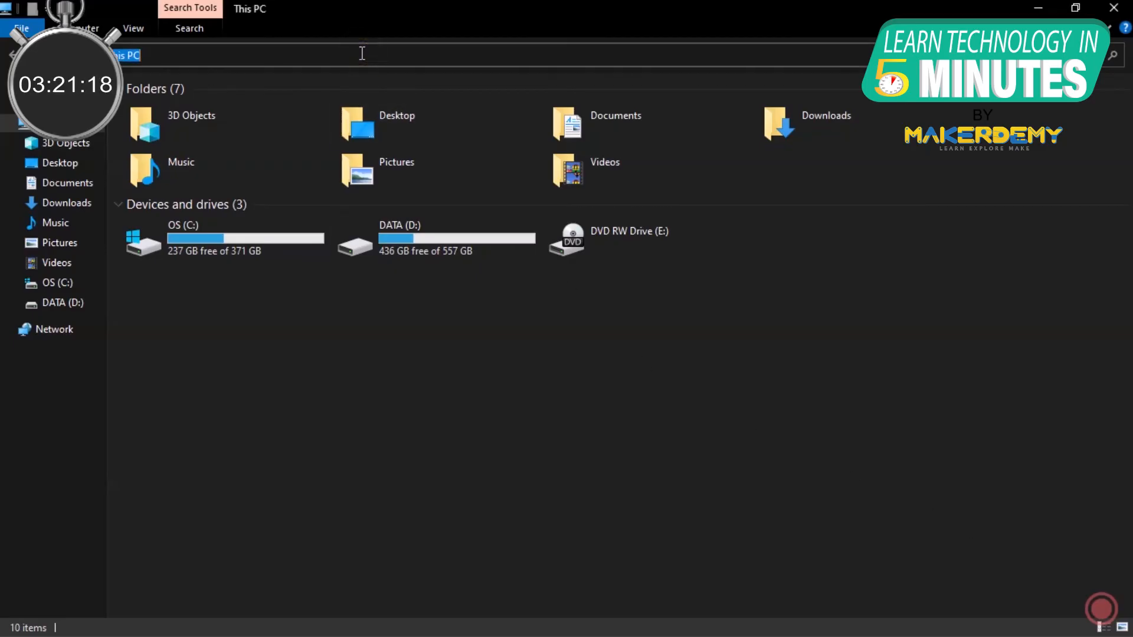
- Browse to \\192.168.0.111 and map the openHAB-conf share as network drive Z:
{"action": "type", "text": "\\\\192."}
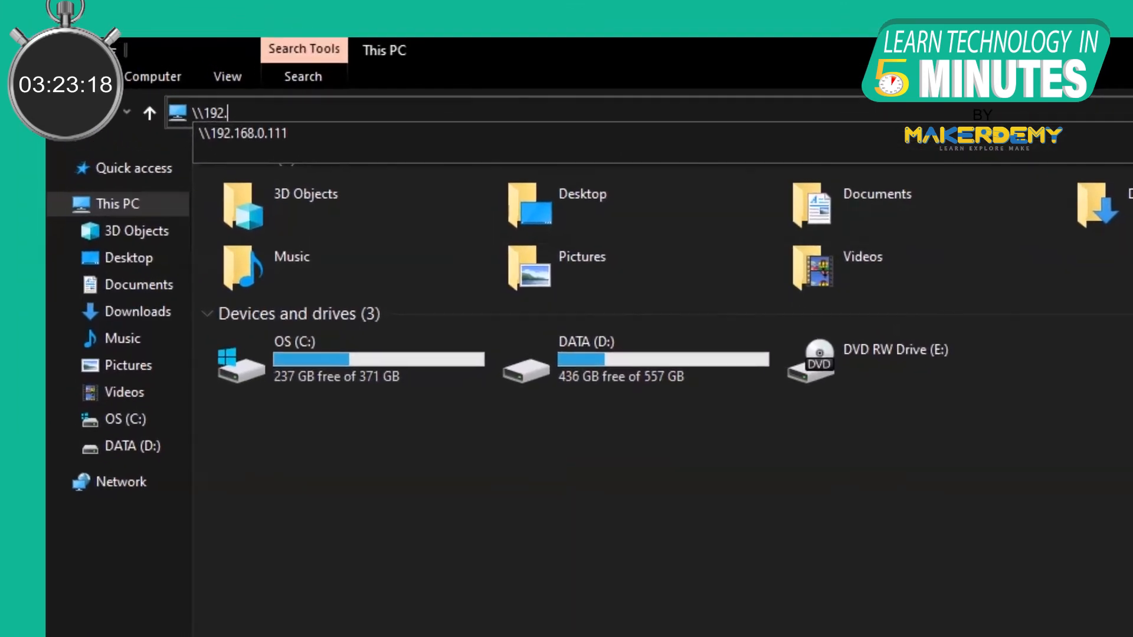
{"action": "type", "text": "168.0.1"}
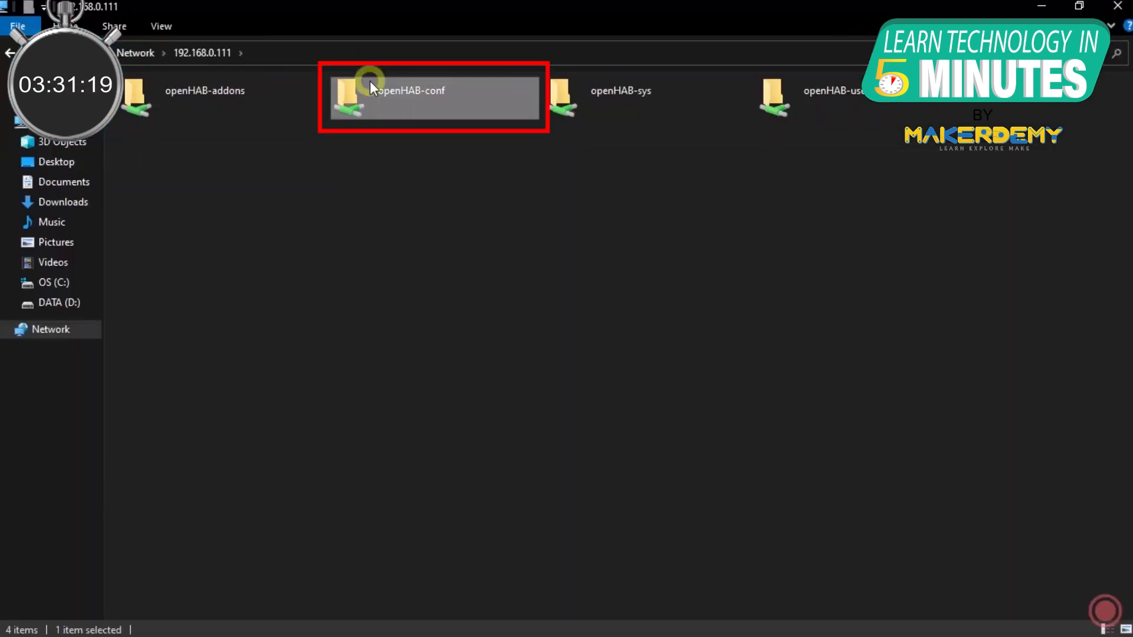
{"action": "right_click", "coordinate": [434, 98]}
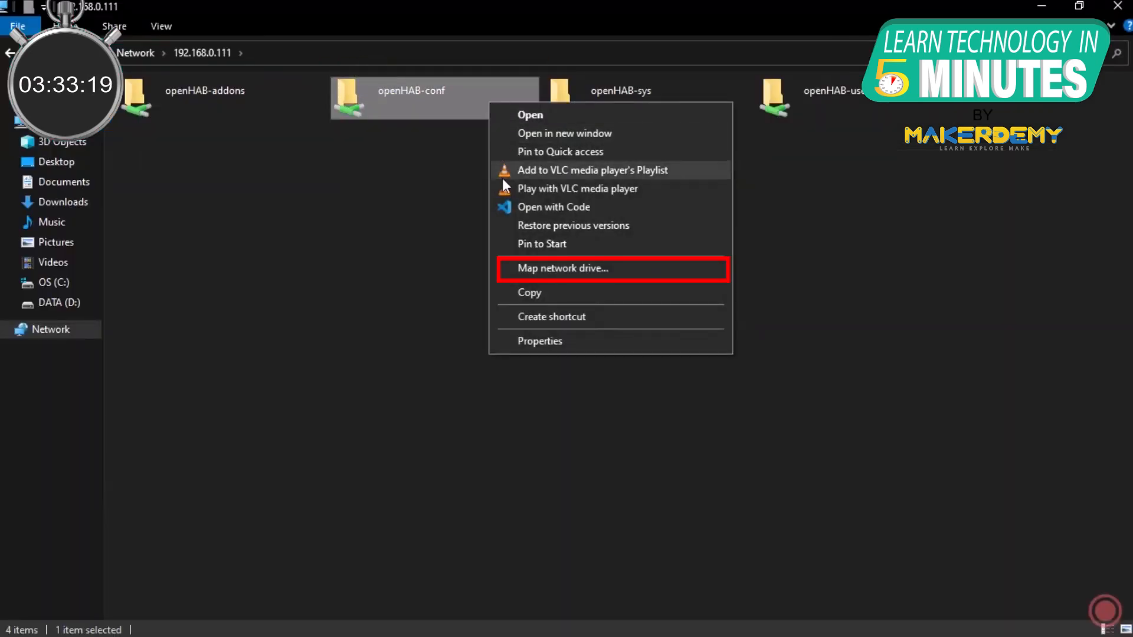
{"action": "left_click", "coordinate": [562, 268]}
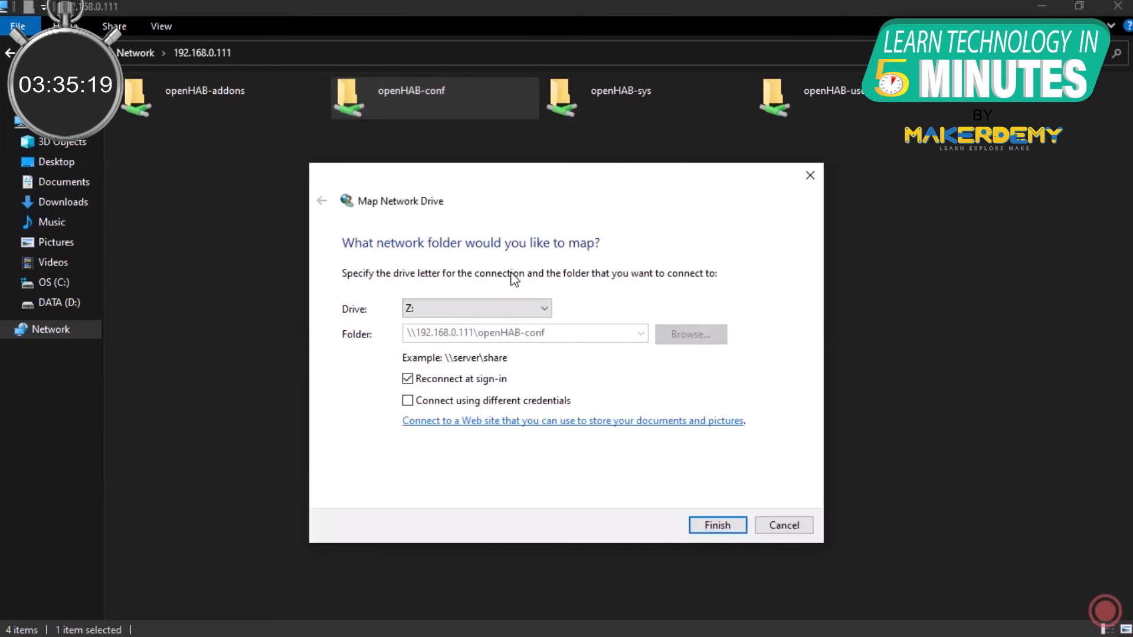
{"action": "left_click", "coordinate": [716, 525]}
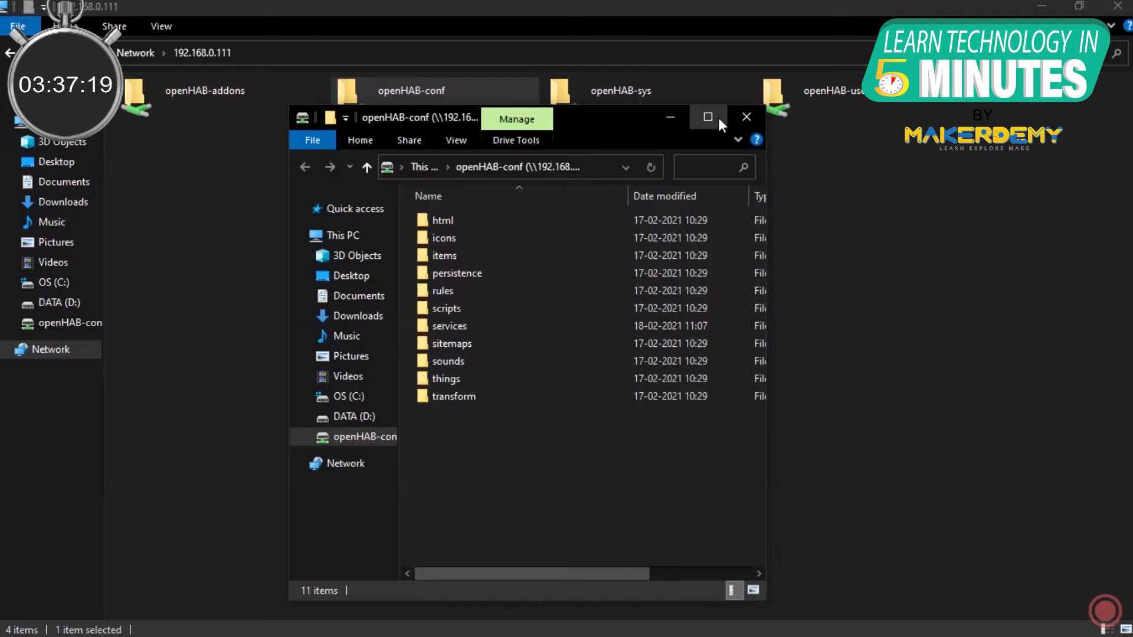